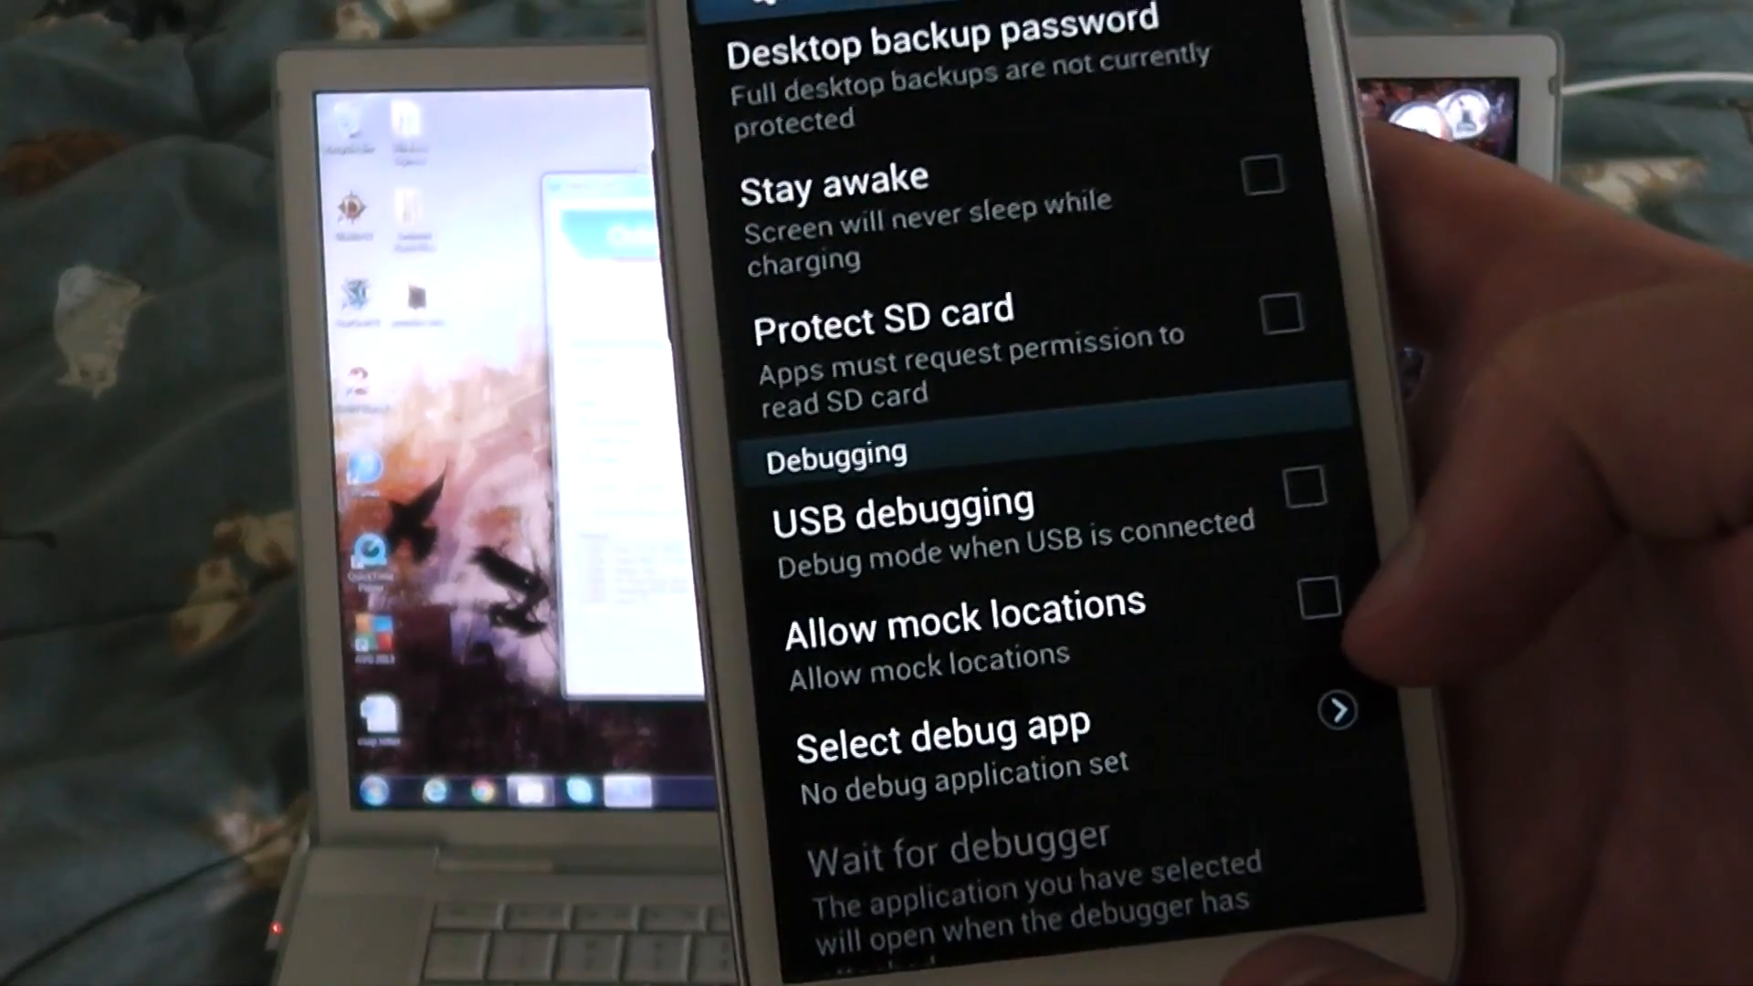
Tick the USB debugging checkbox under Debugging in Developer options
left_click(1304, 489)
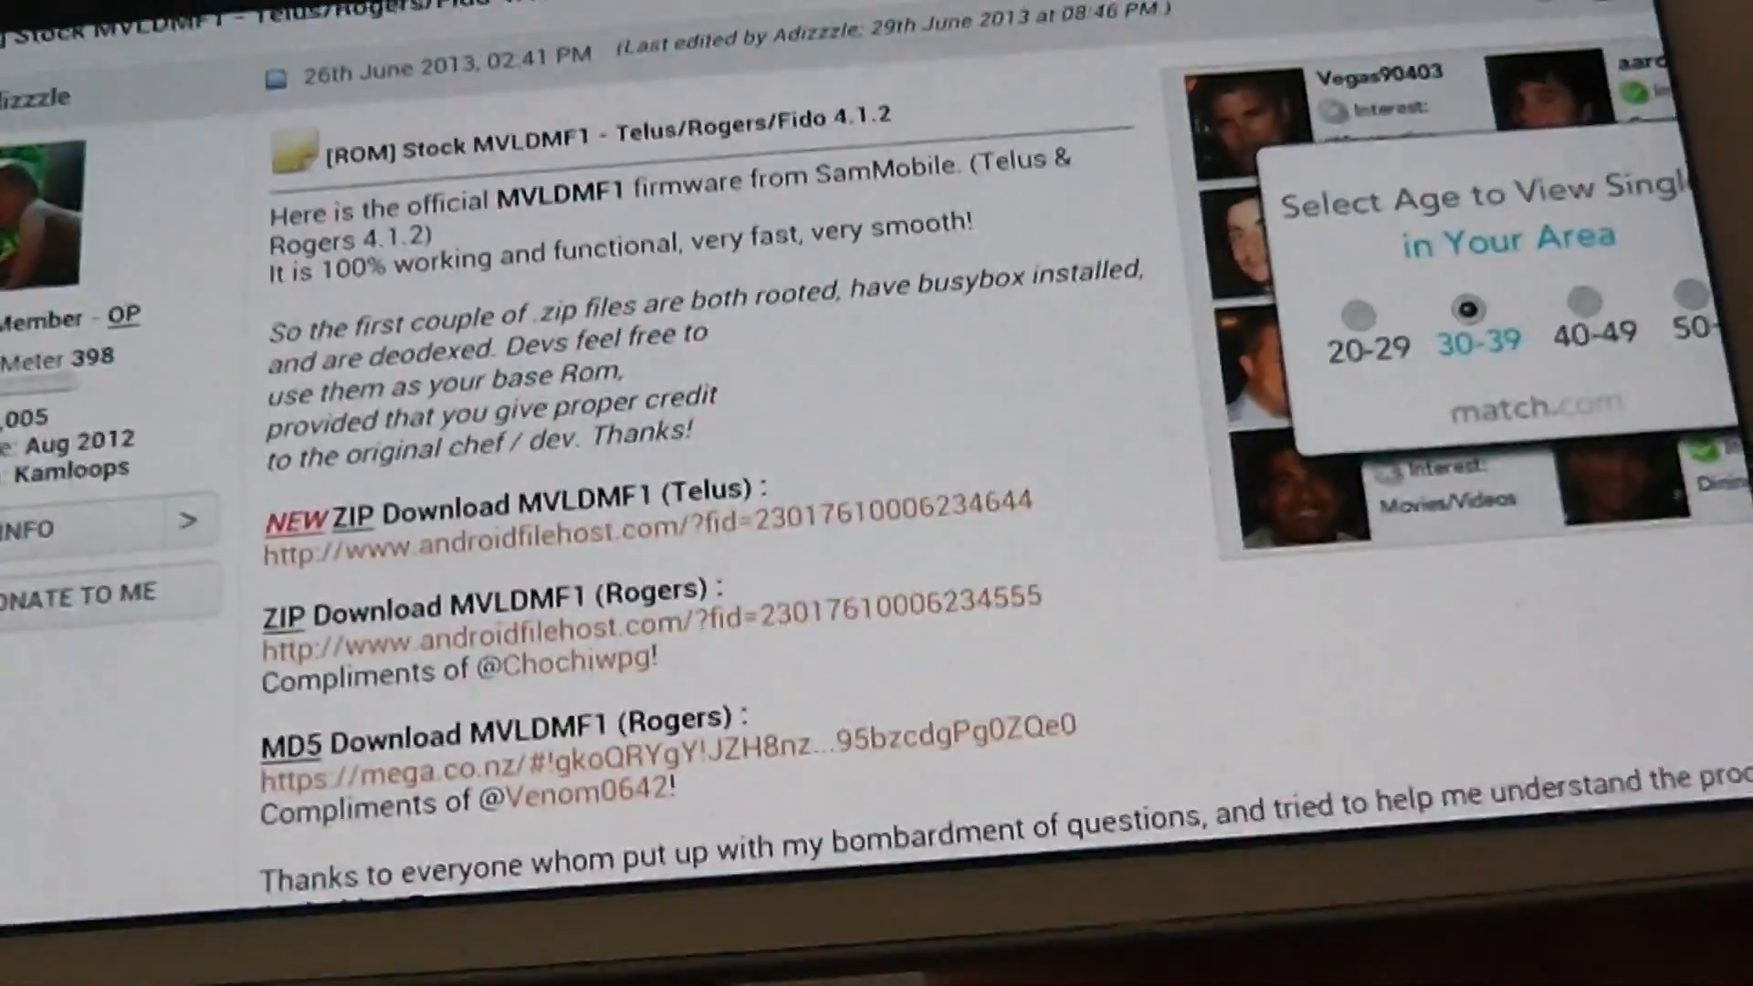
Scroll the MVLDMF1 XDA thread to the Telus ZIP, Rogers ZIP and Rogers MD5 links
scroll("down", 3)
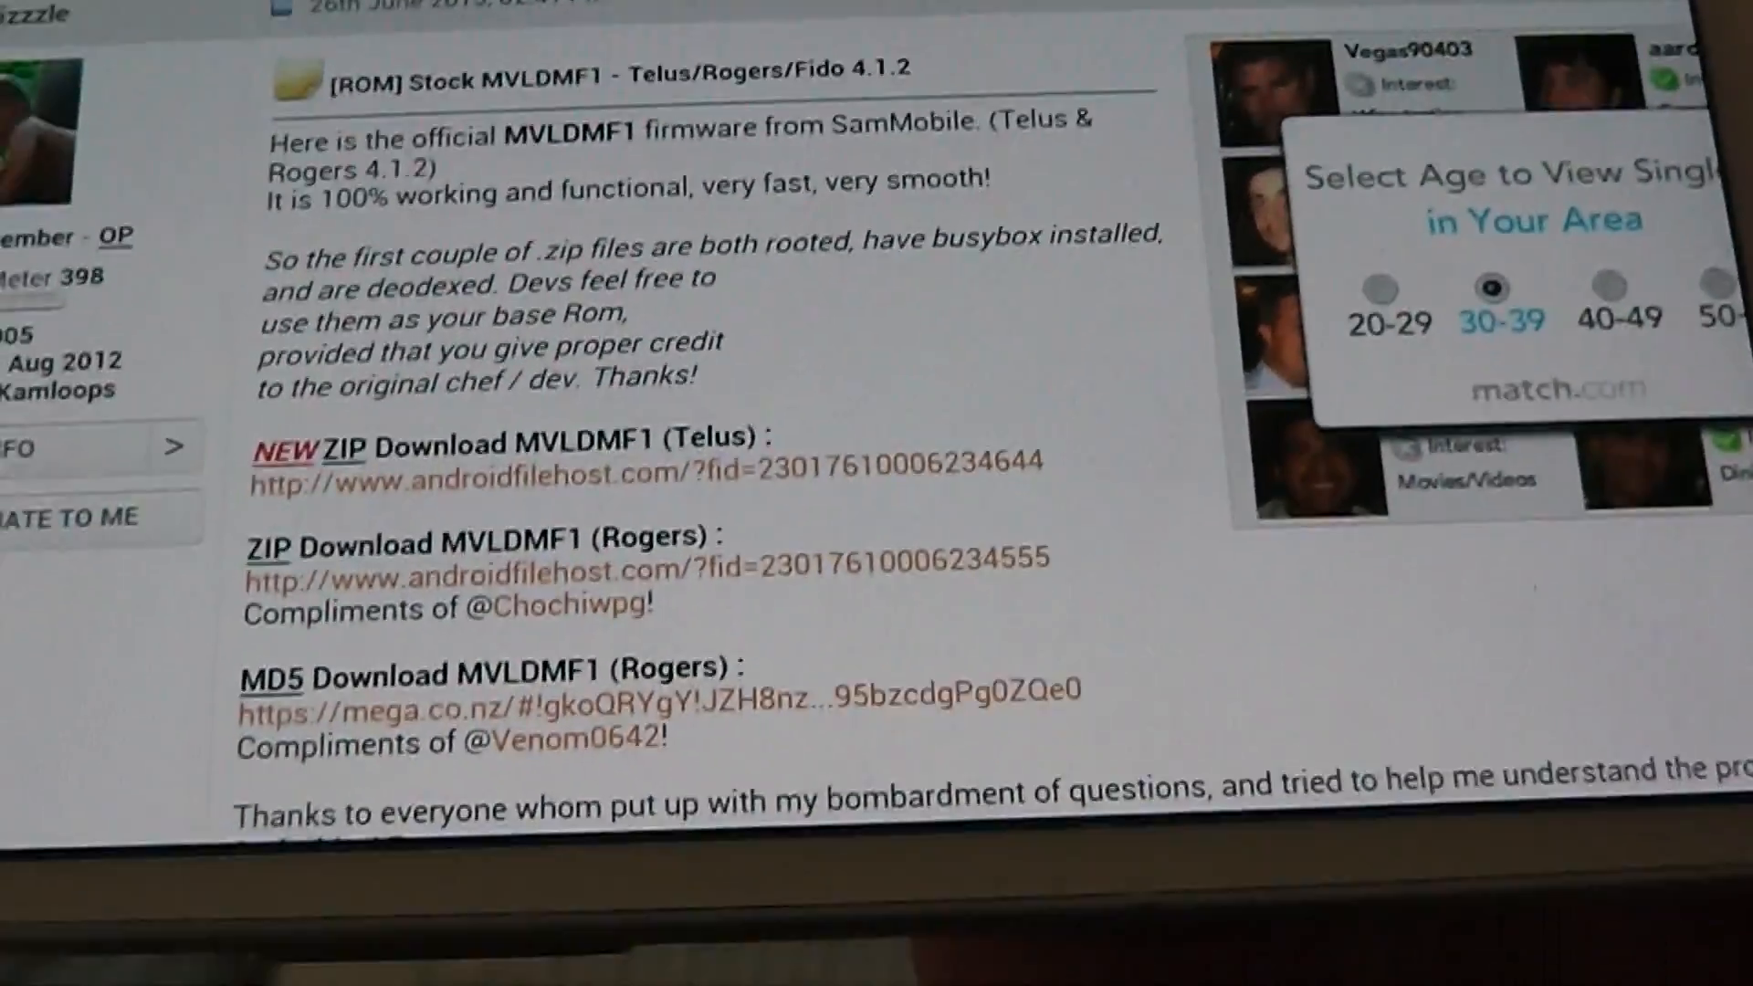
scroll("down", 3)
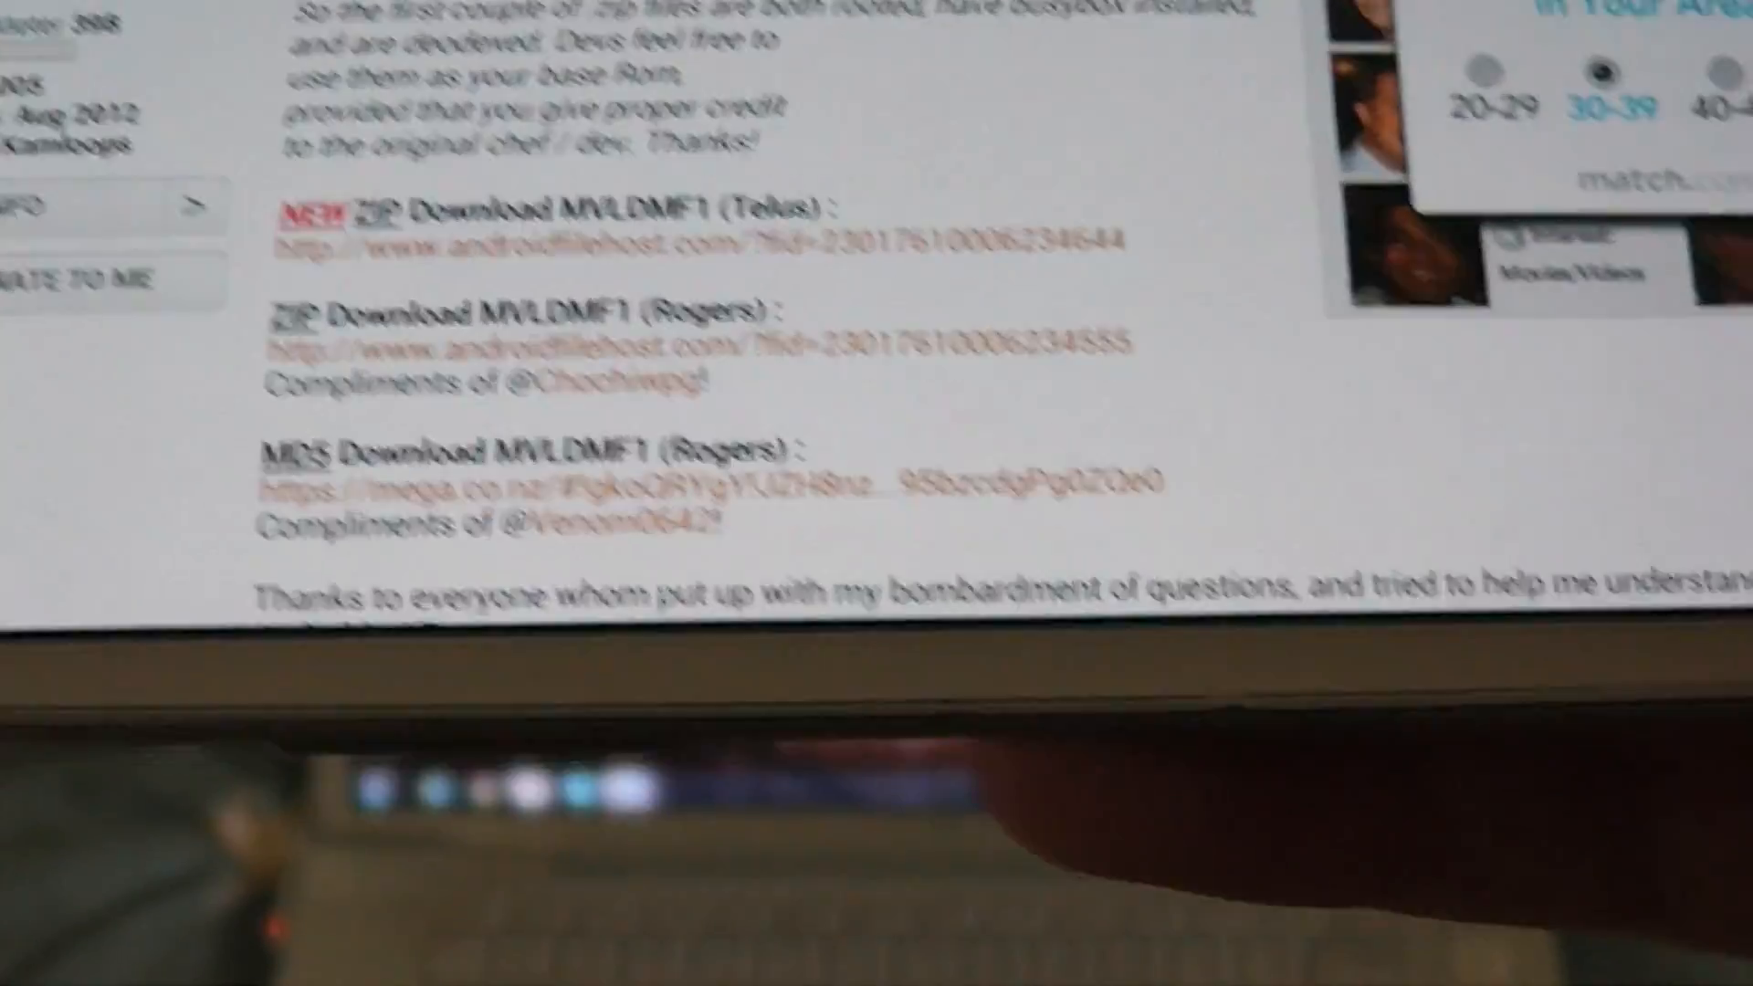
scroll("up", 3)
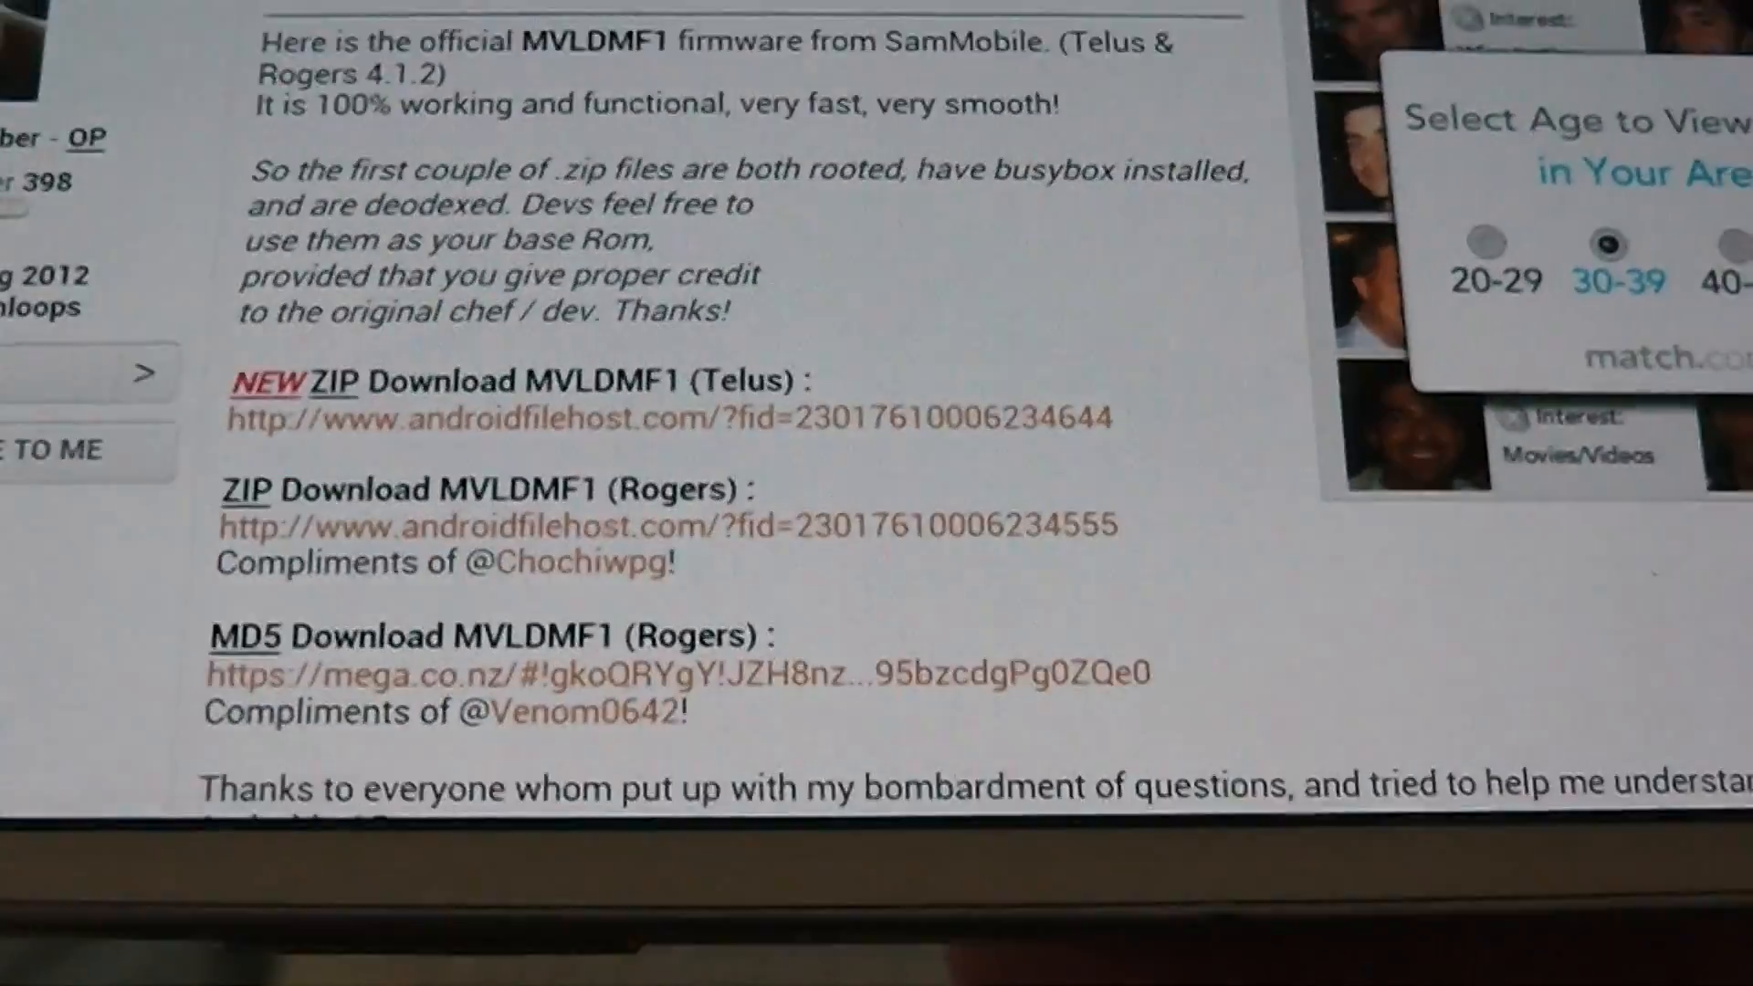